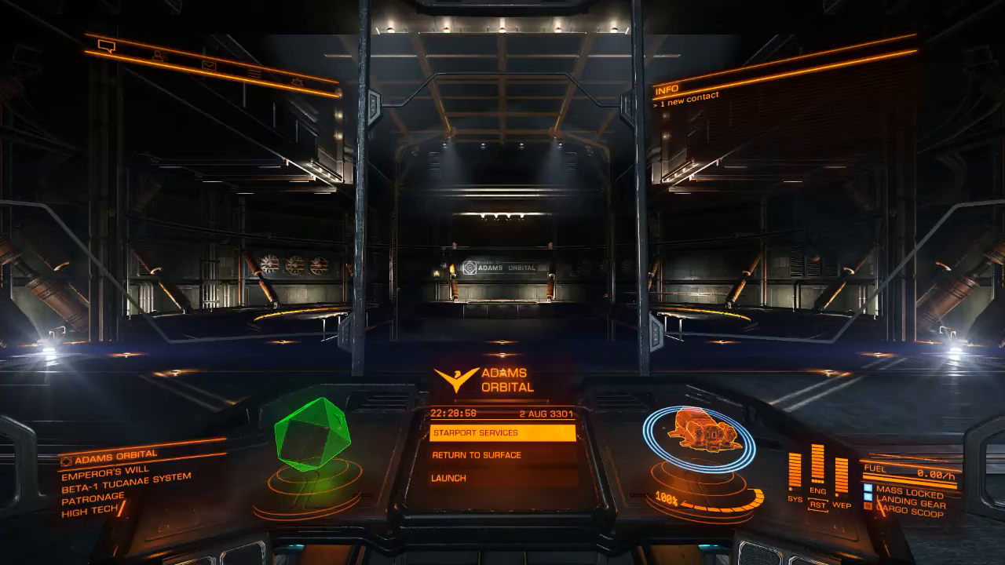
Step: Open the Controls settings from the in-game Options menu while docked at Adams Orbital
{"action": "key", "text": "Escape"}
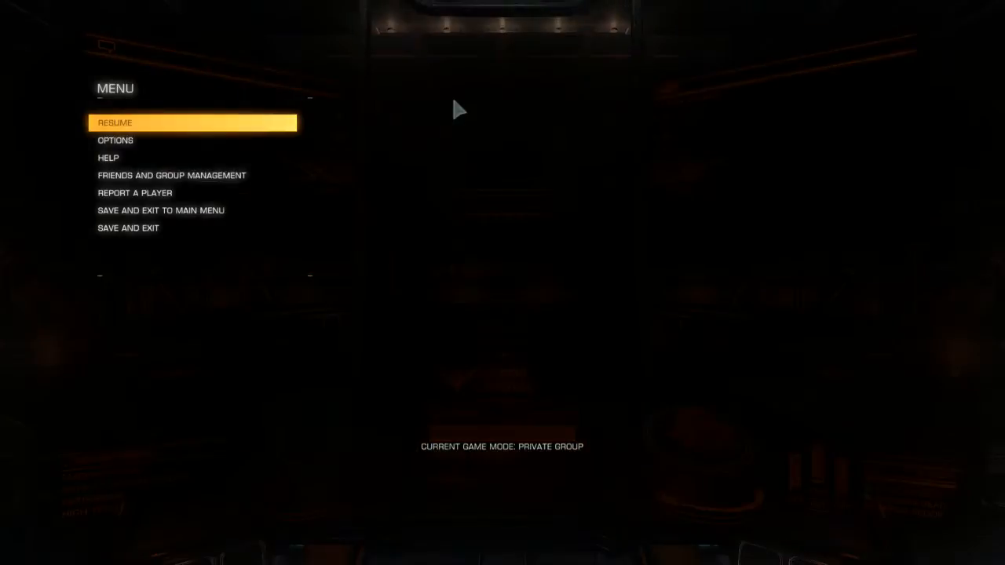
{"action": "mouse_move", "coordinate": [116, 148]}
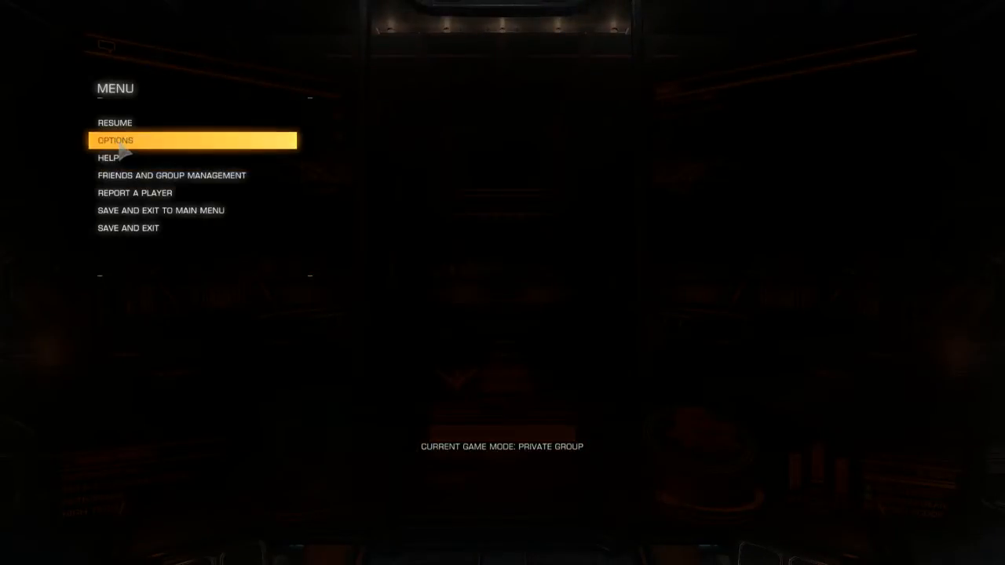
{"action": "left_click", "coordinate": [116, 140]}
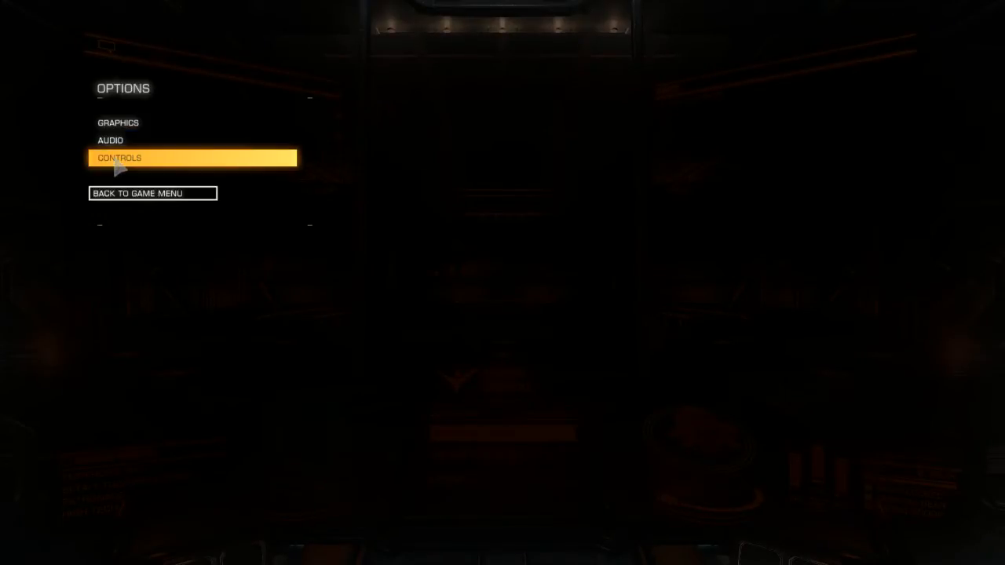
{"action": "left_click", "coordinate": [120, 158]}
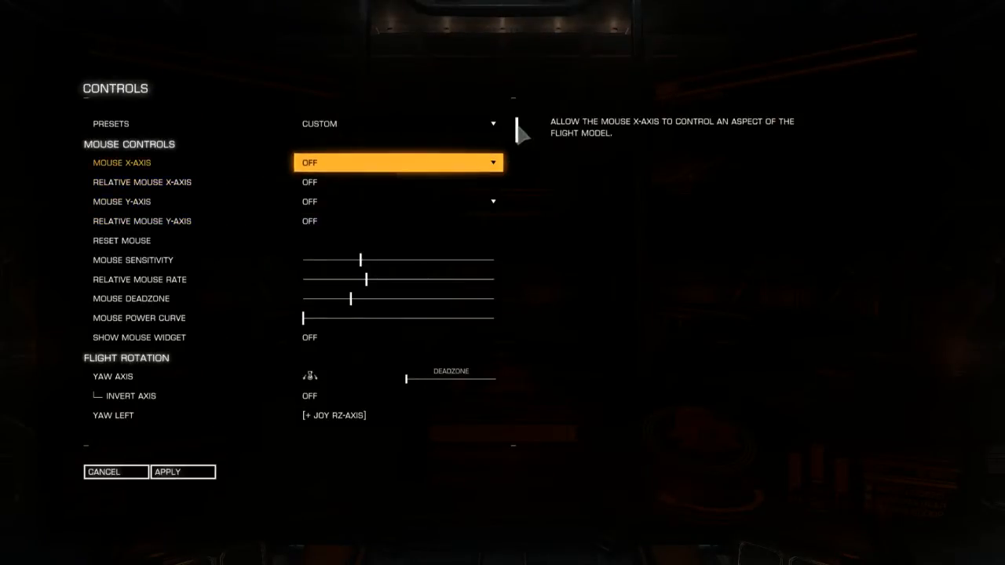
Step: Scroll past Mouse Controls, Flight Rotation and Mode Switches to the Headlook Mode section
{"action": "scroll", "scroll_direction": "down", "scroll_amount": 3}
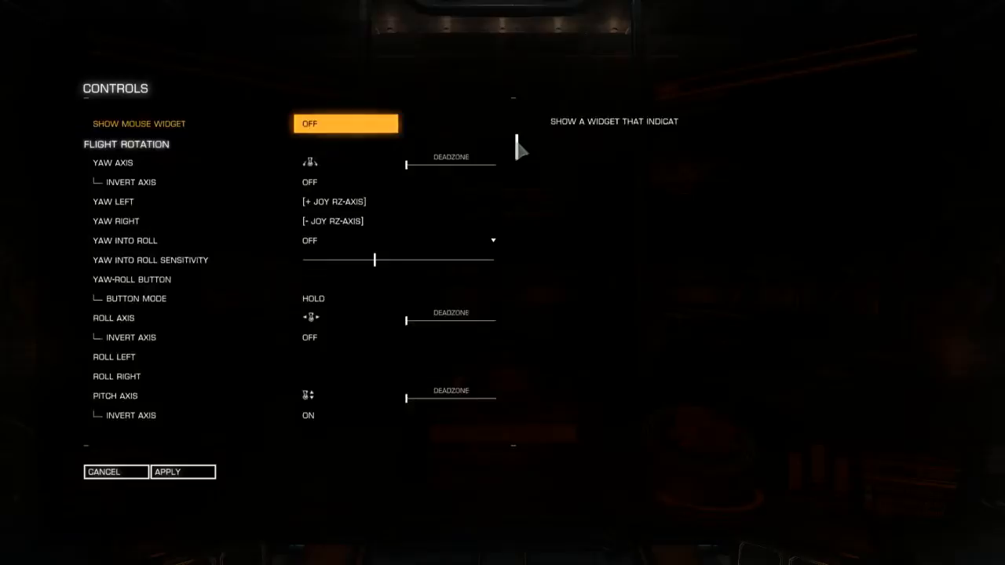
{"action": "scroll", "scroll_direction": "down", "scroll_amount": 3}
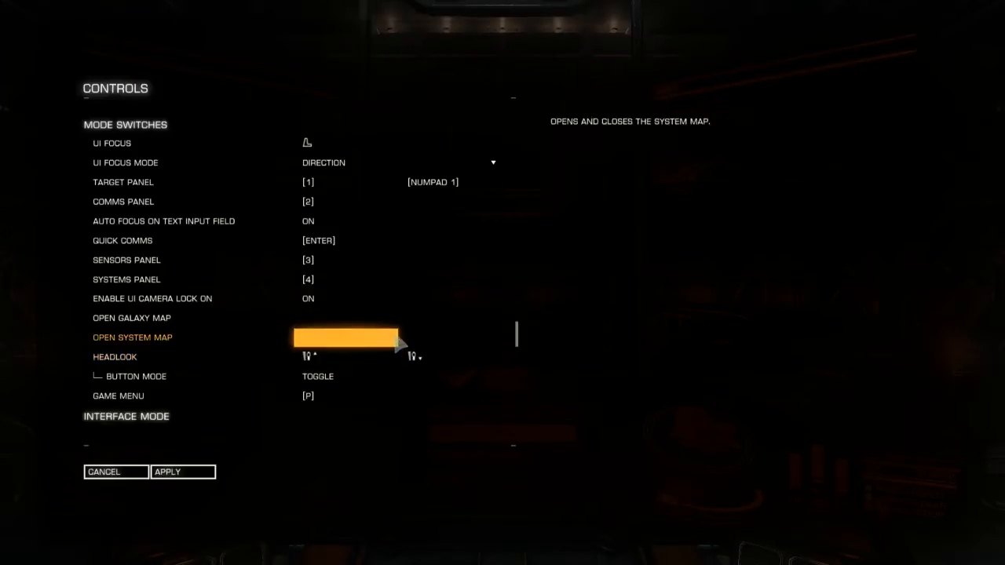
{"action": "scroll", "scroll_direction": "down", "scroll_amount": 3}
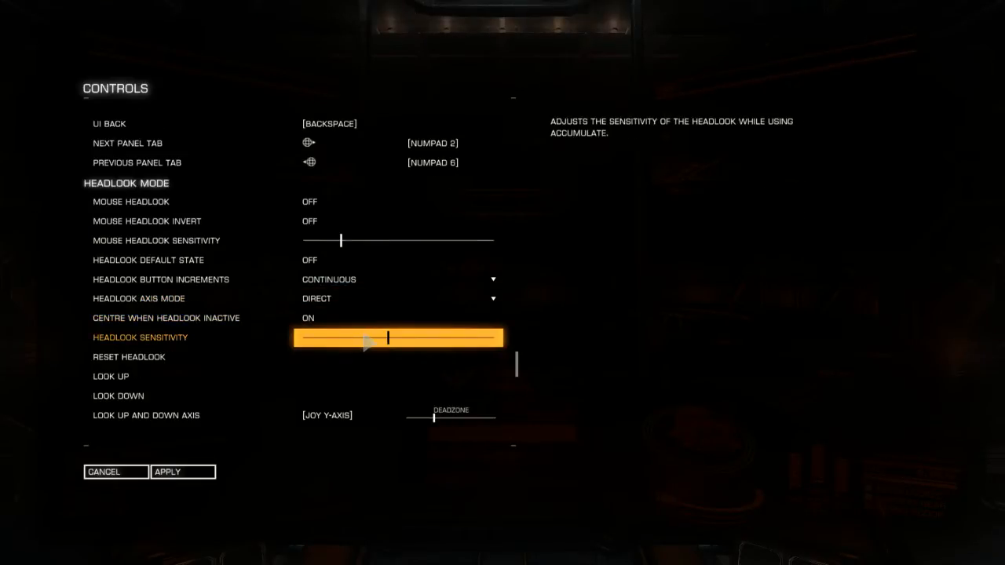
Step: Review Look Up/Down [JOY Y-AXIS] and Look Left/Right [JOY X-AXIS] deadzones, then apply the changes
{"action": "scroll", "scroll_direction": "down", "scroll_amount": 3}
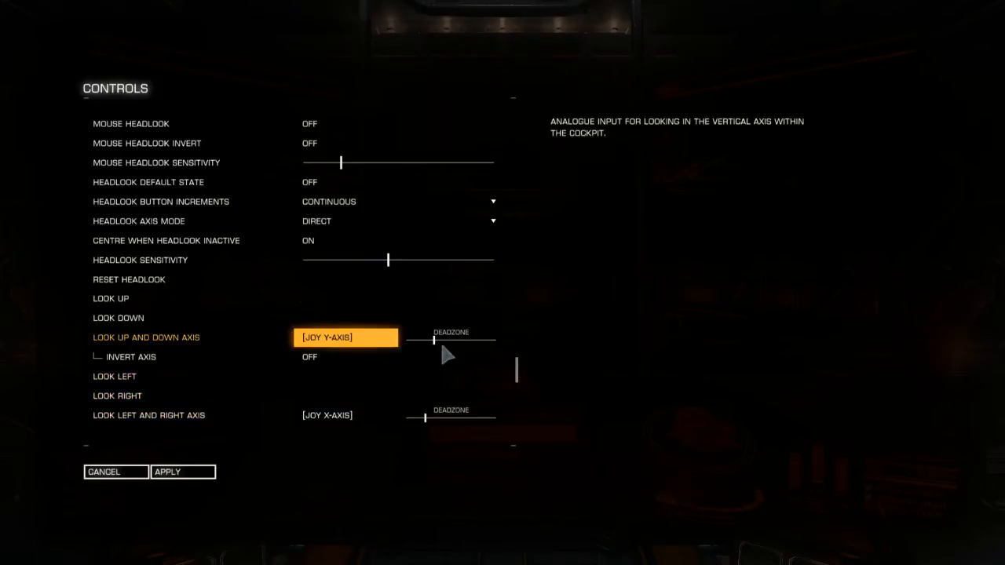
{"action": "mouse_move", "coordinate": [438, 349]}
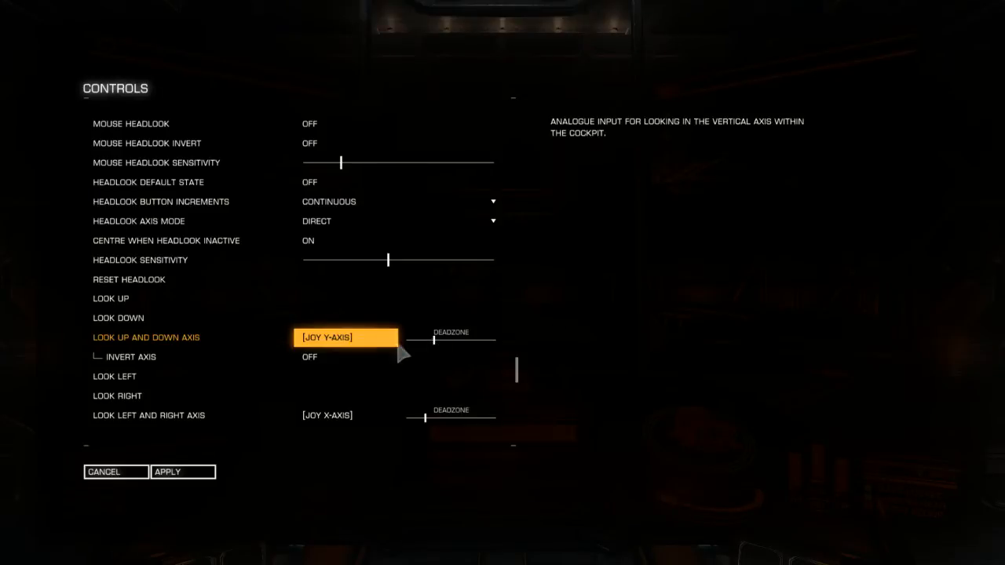
{"action": "scroll", "scroll_direction": "down", "scroll_amount": 3}
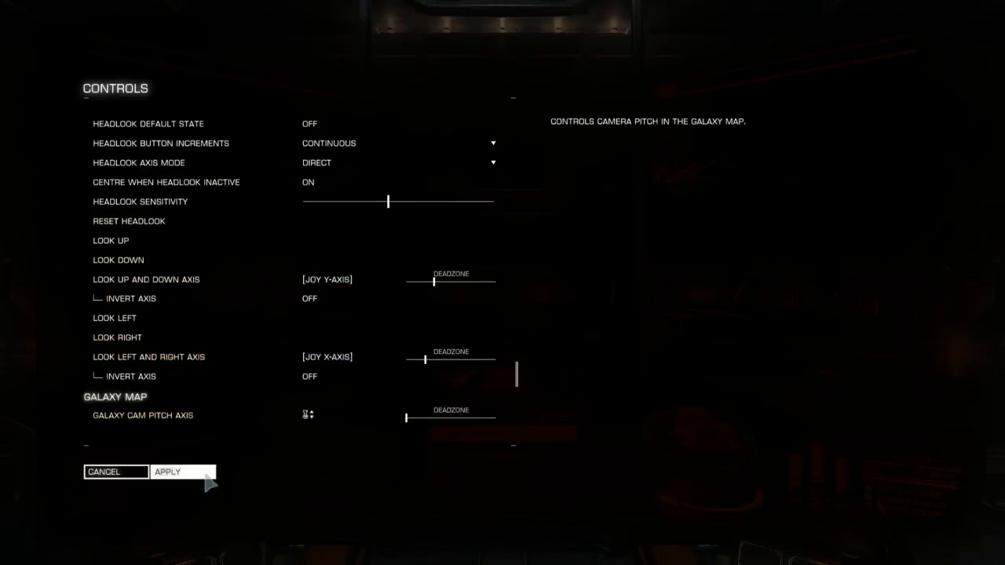
{"action": "left_click", "coordinate": [104, 471]}
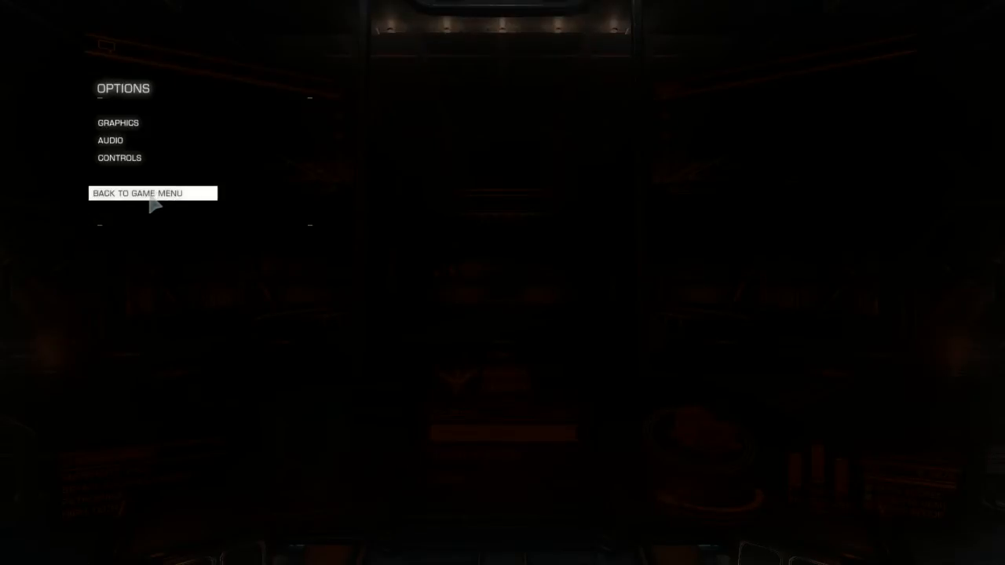
Step: Go back to the game menu and resume into the Adams Orbital cockpit
{"action": "left_click", "coordinate": [135, 193]}
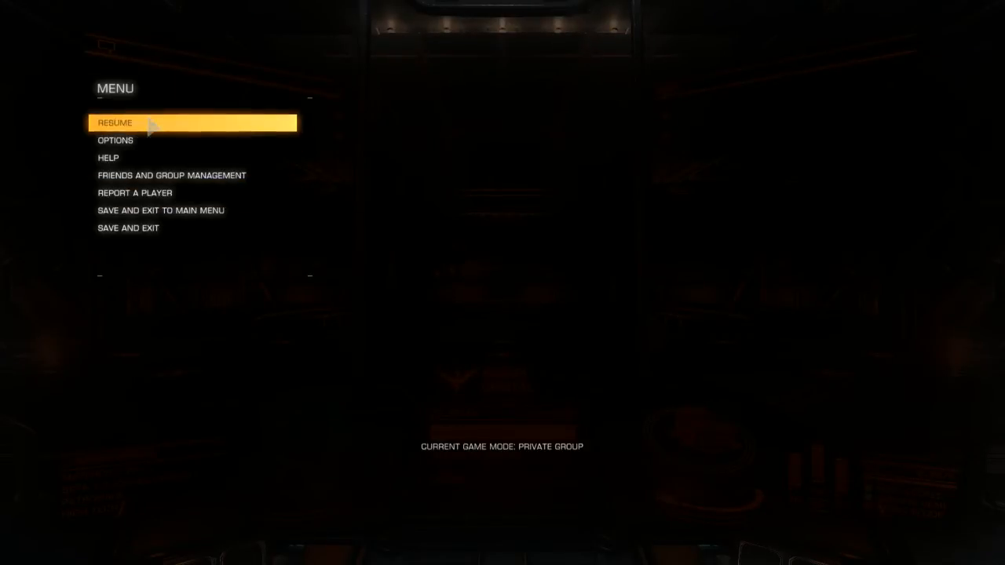
{"action": "left_click", "coordinate": [114, 122]}
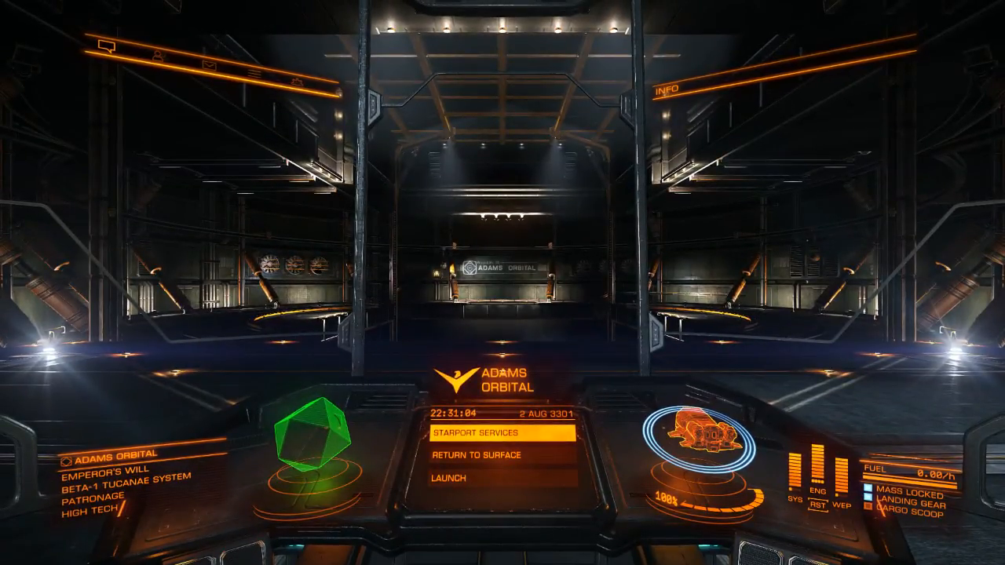
Step: Reopen Options > Controls to verify the headlook axis bindings, then cancel back to the game menu
{"action": "key", "text": "Escape"}
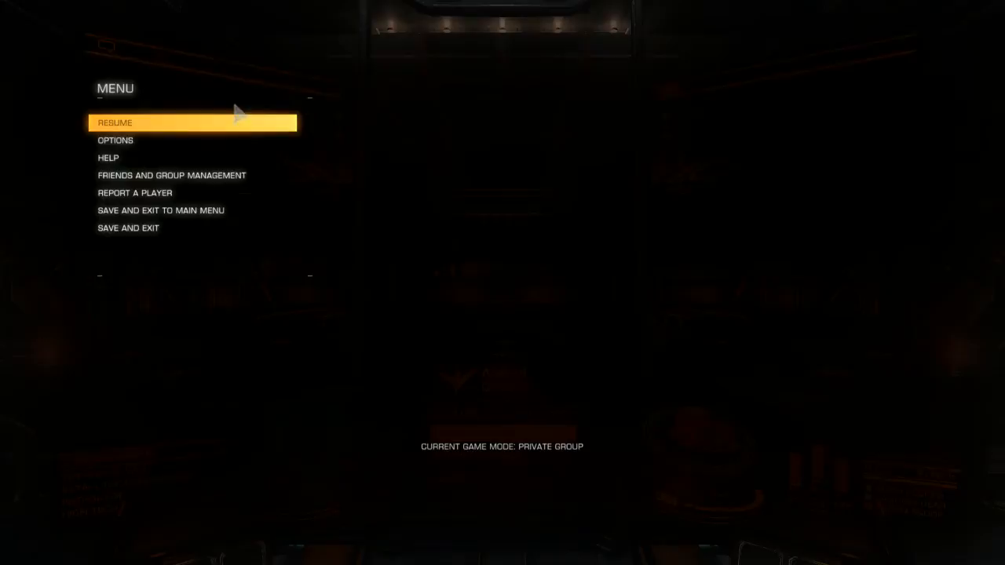
{"action": "left_click", "coordinate": [116, 139]}
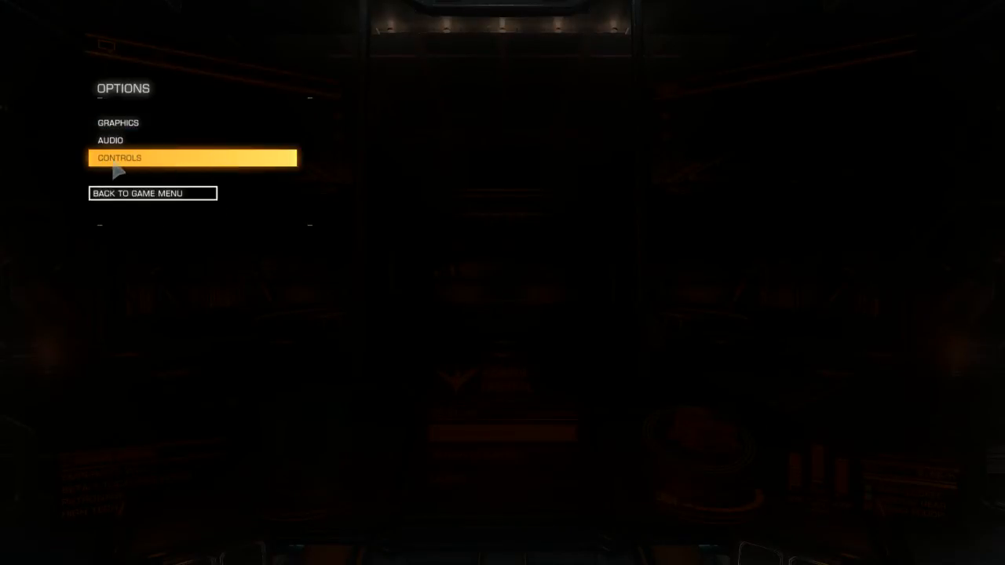
{"action": "left_click", "coordinate": [120, 157]}
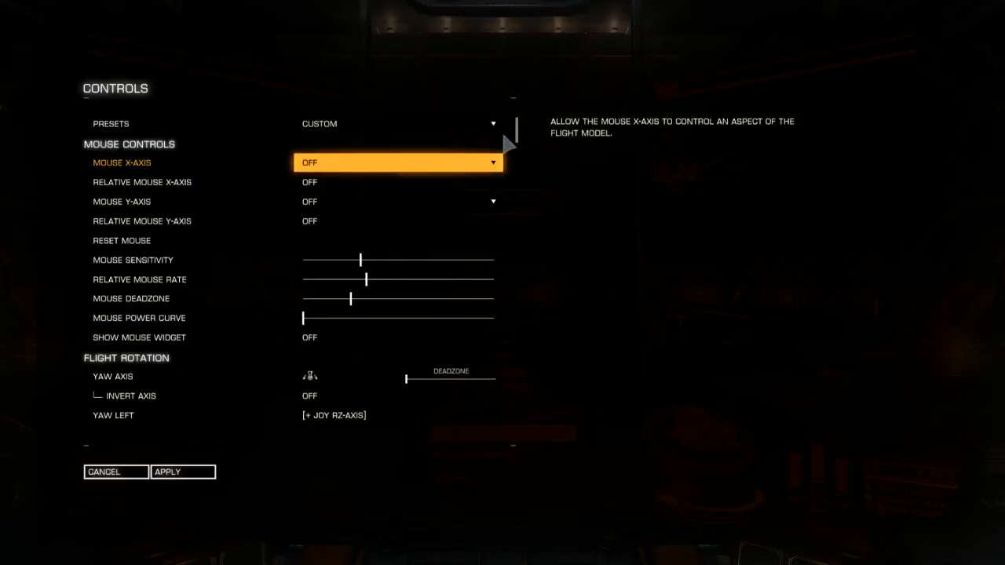
{"action": "mouse_move", "coordinate": [522, 134]}
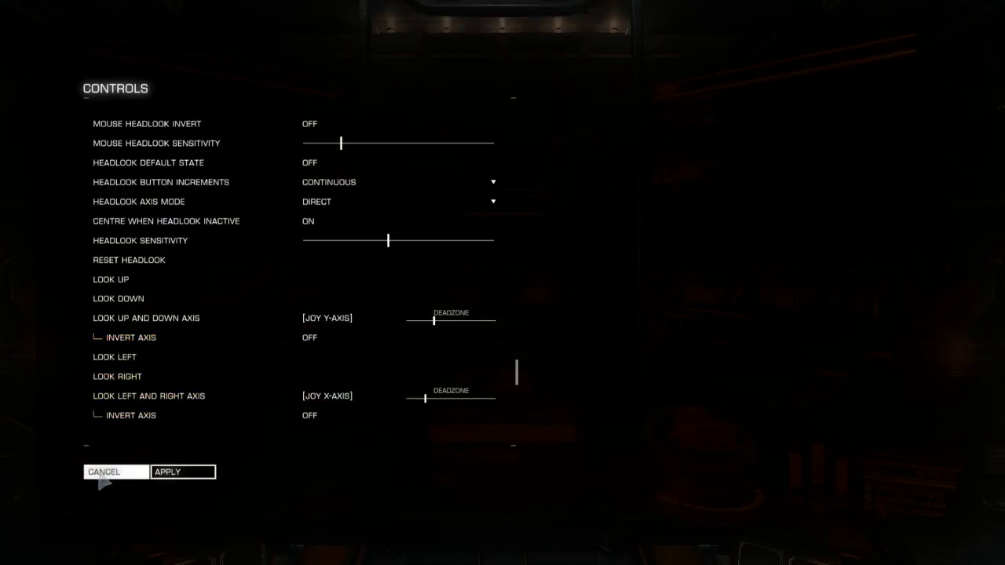
{"action": "left_click", "coordinate": [104, 472]}
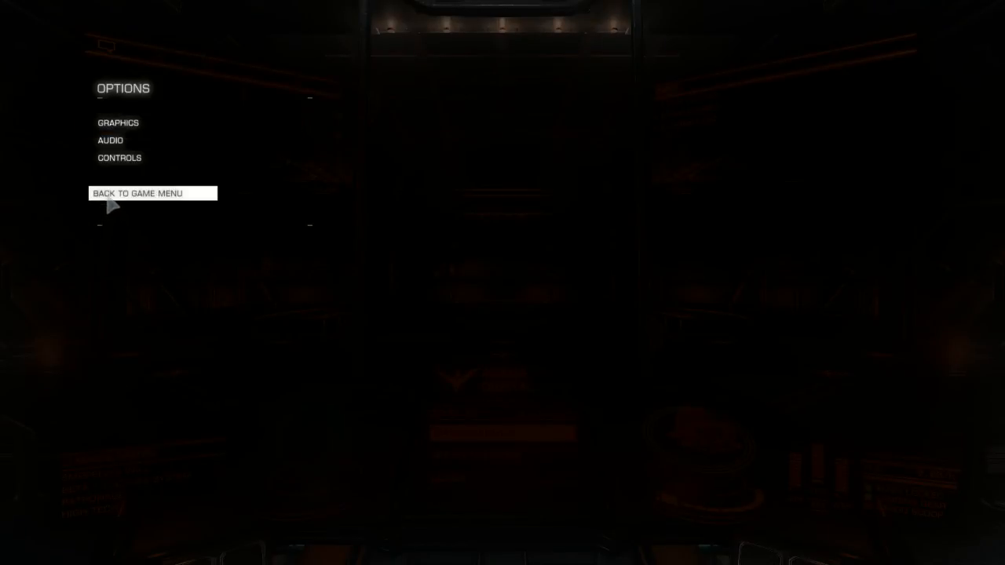
{"action": "left_click", "coordinate": [139, 193]}
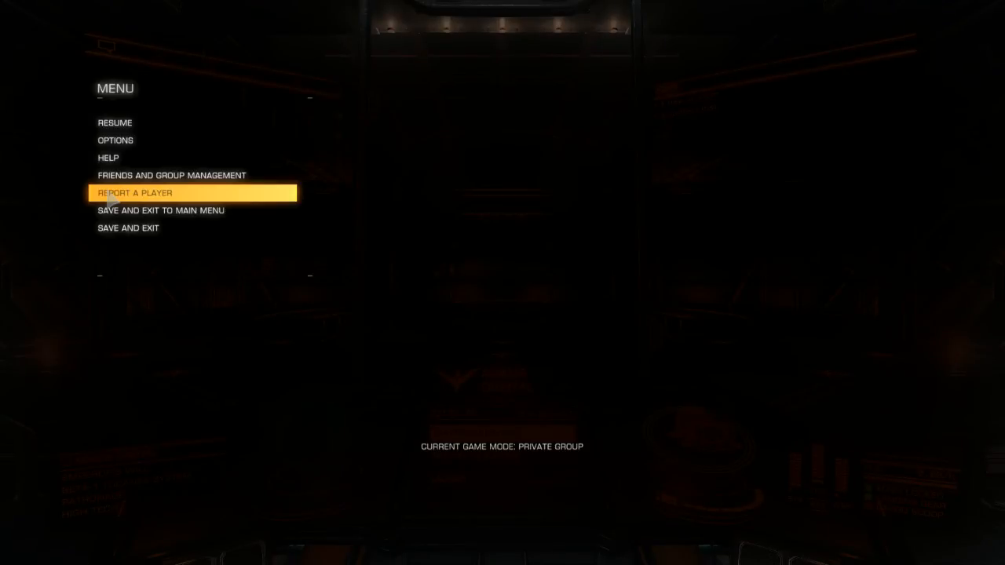